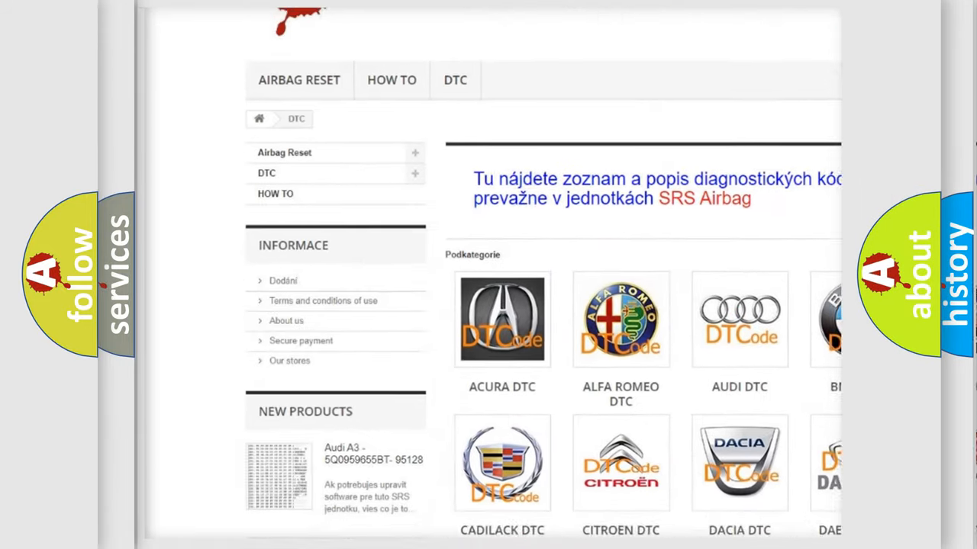
scroll("down", 3)
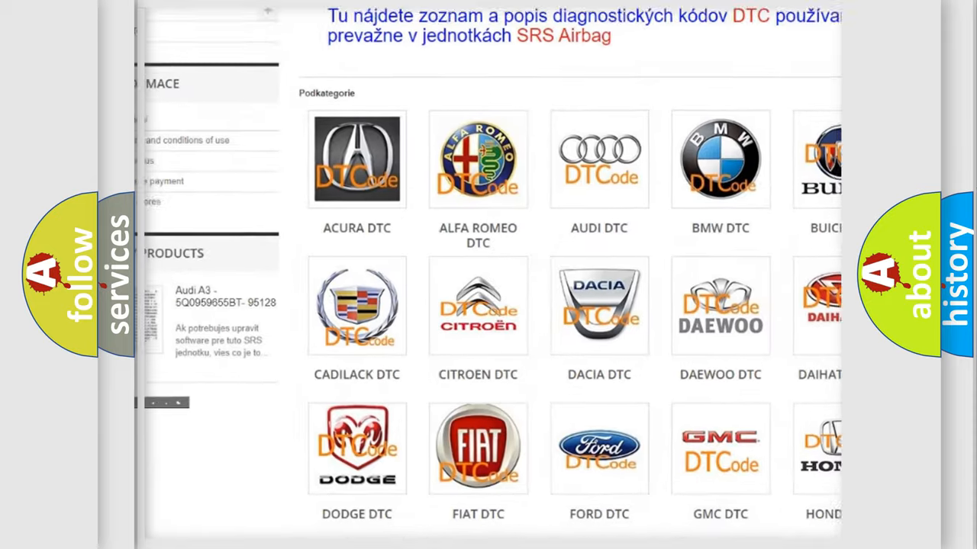
scroll("down", 3)
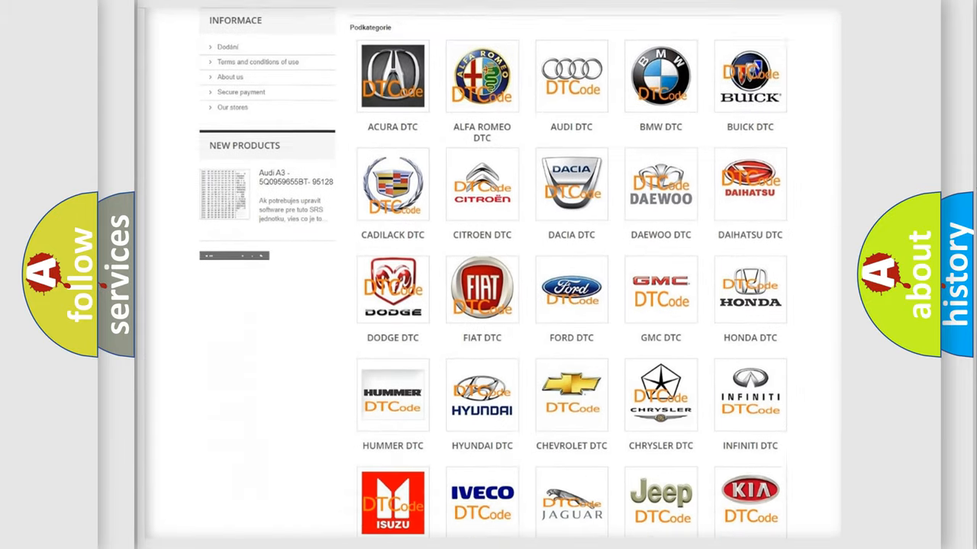
scroll("down", 3)
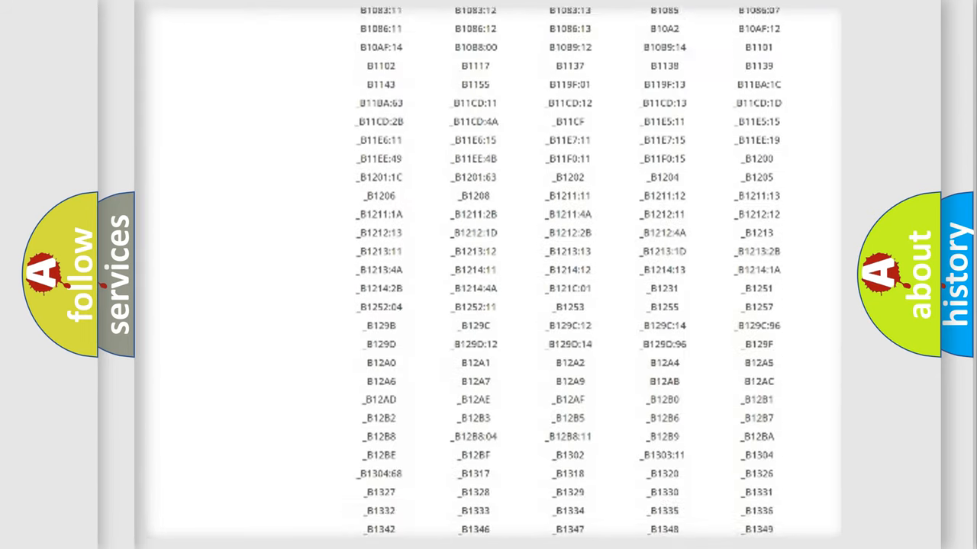
scroll("down", 3)
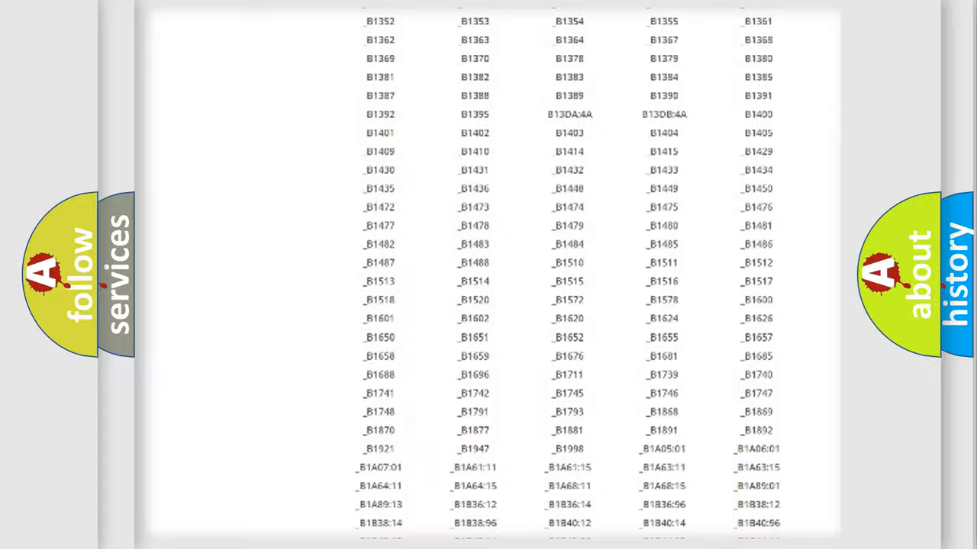